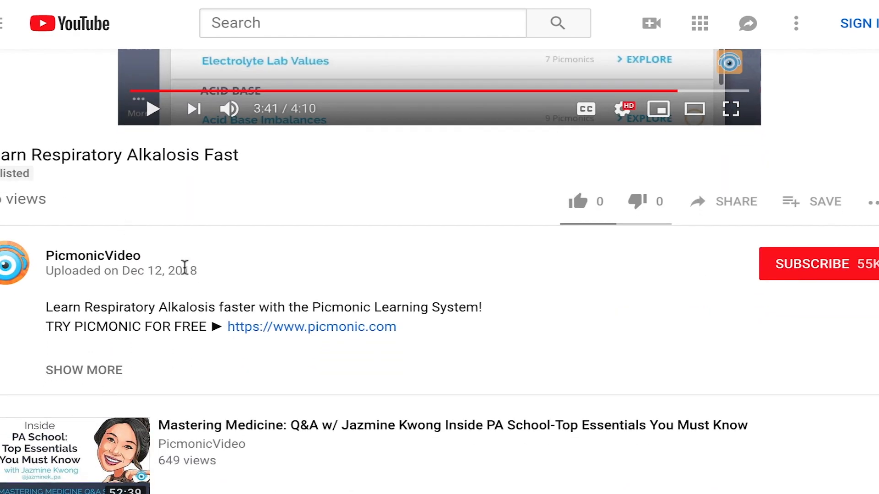
Follow the picmonic.com link from the video and log in as Sara to reach the Membranoproliferative Glomerulonephritis Picmonic
{"action": "left_click", "coordinate": [312, 327]}
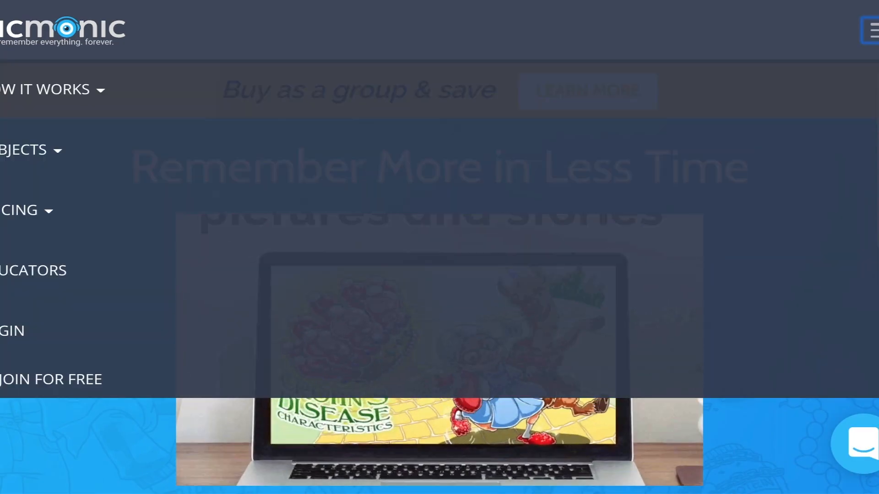
{"action": "type", "text": "Sara"}
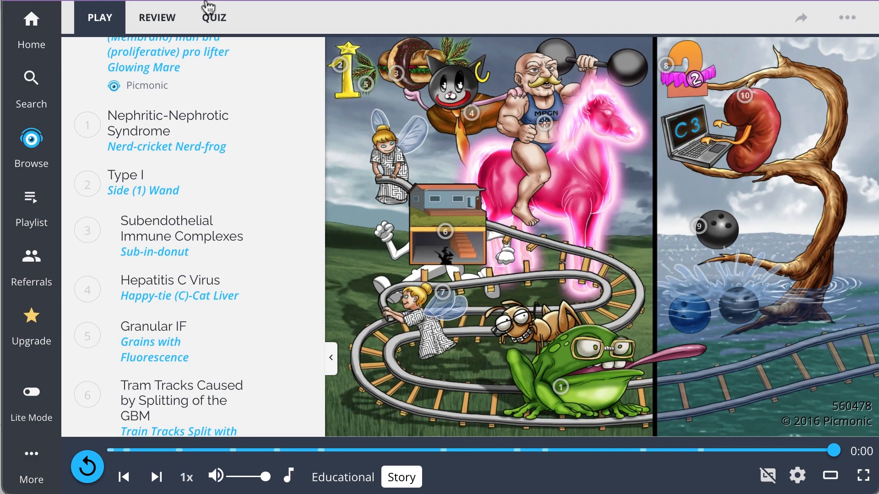
Answer the quiz questions with Granular IF and Ingrowth of Mesangium, then reach the Pathology course page
{"action": "left_click", "coordinate": [214, 16]}
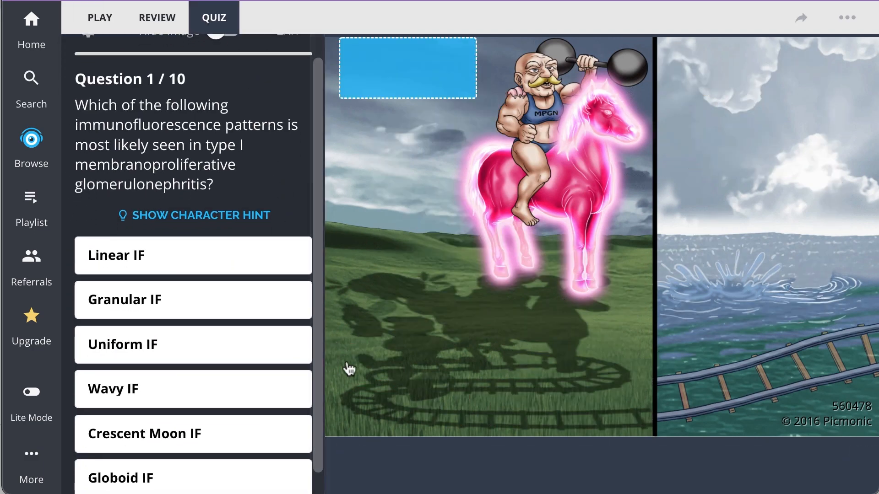
{"action": "left_click", "coordinate": [192, 300]}
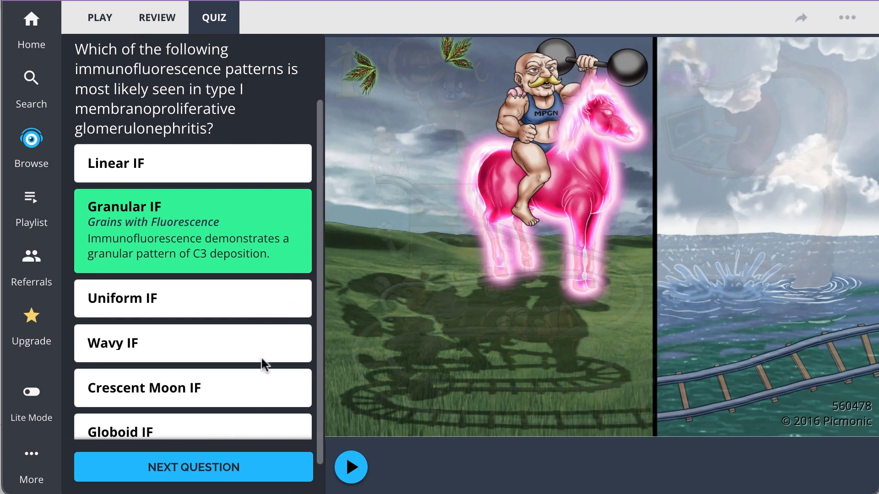
{"action": "left_click", "coordinate": [193, 467]}
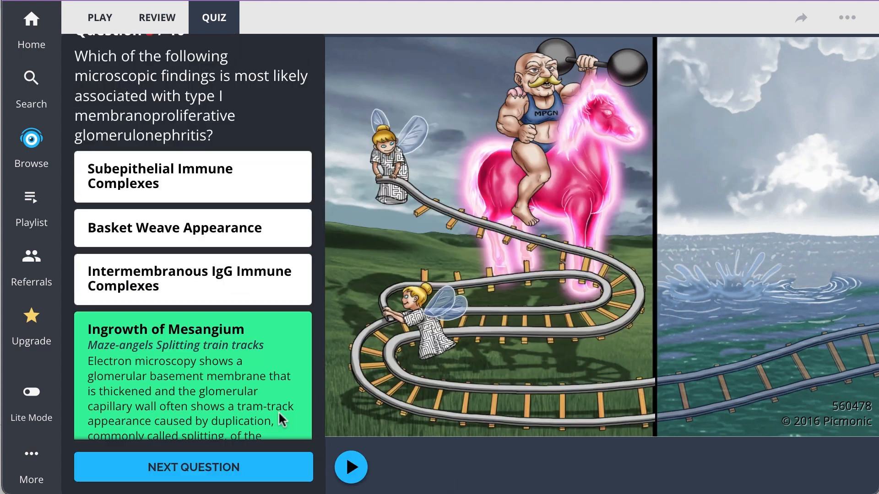
{"action": "left_click", "coordinate": [31, 140]}
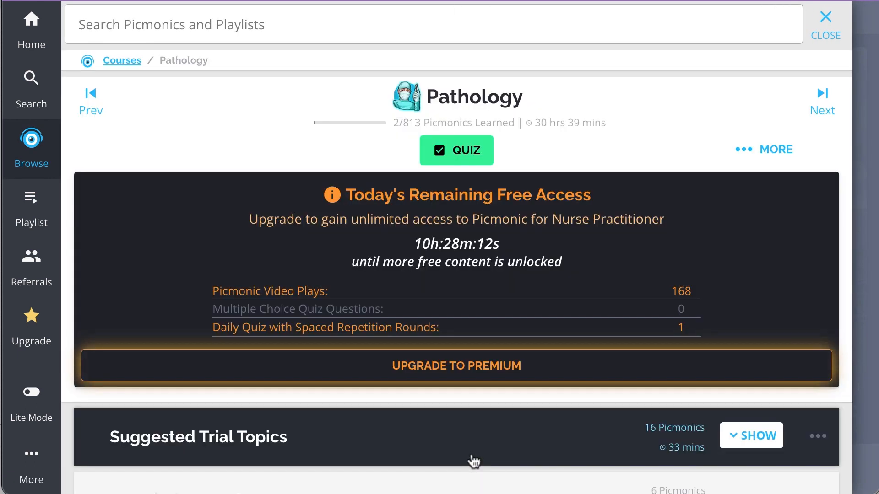
Scroll the Renal Disorders list from Nephritic Syndrome down to Pyelonephritis Assessment
{"action": "scroll", "scroll_direction": "down", "scroll_amount": 3}
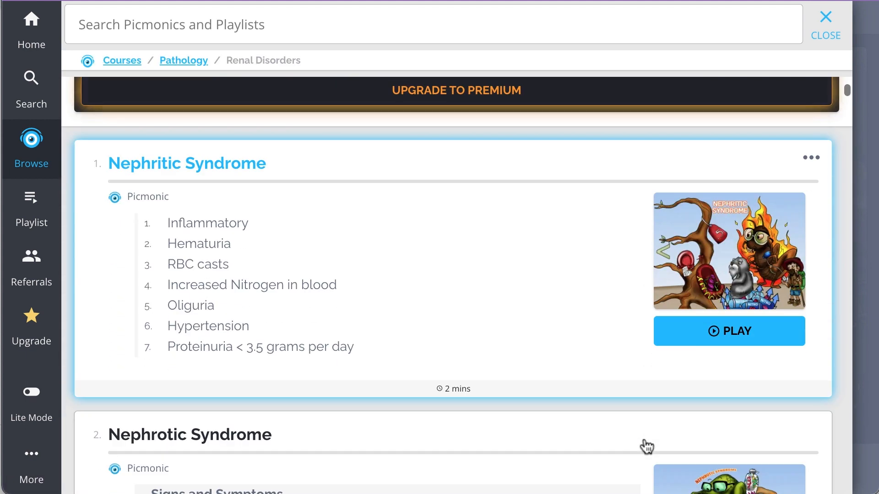
{"action": "scroll", "scroll_direction": "down", "scroll_amount": 3}
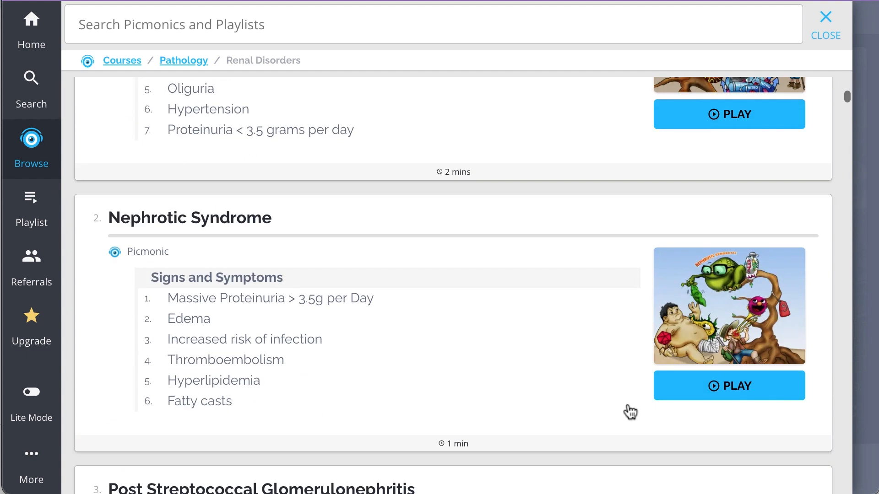
{"action": "scroll", "scroll_direction": "down", "scroll_amount": 3}
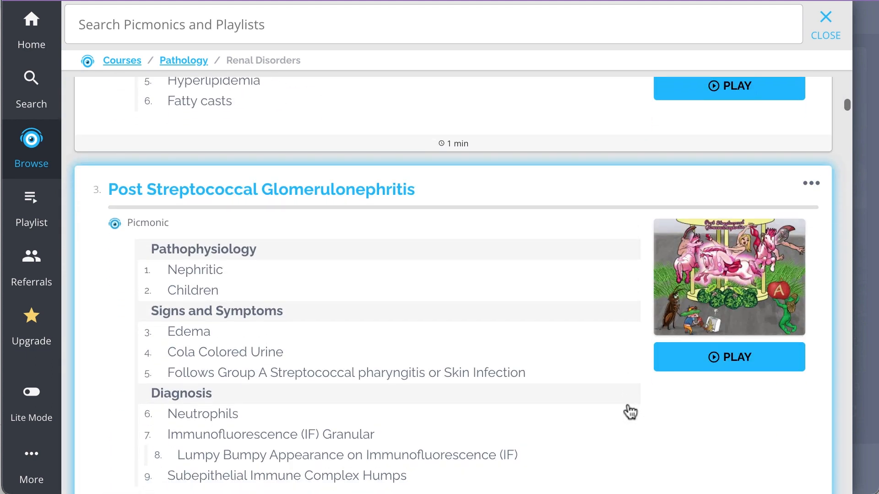
{"action": "scroll", "scroll_direction": "down", "scroll_amount": 3}
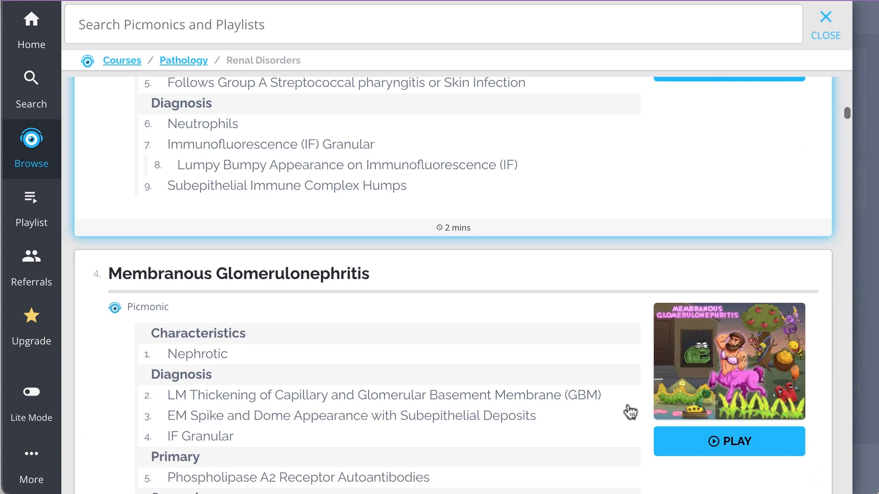
{"action": "scroll", "scroll_direction": "down", "scroll_amount": 3}
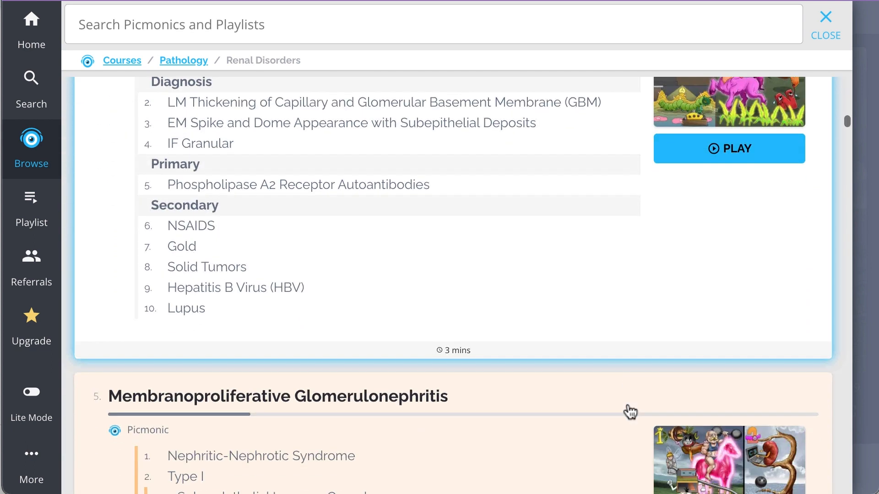
{"action": "scroll", "scroll_direction": "down", "scroll_amount": 3}
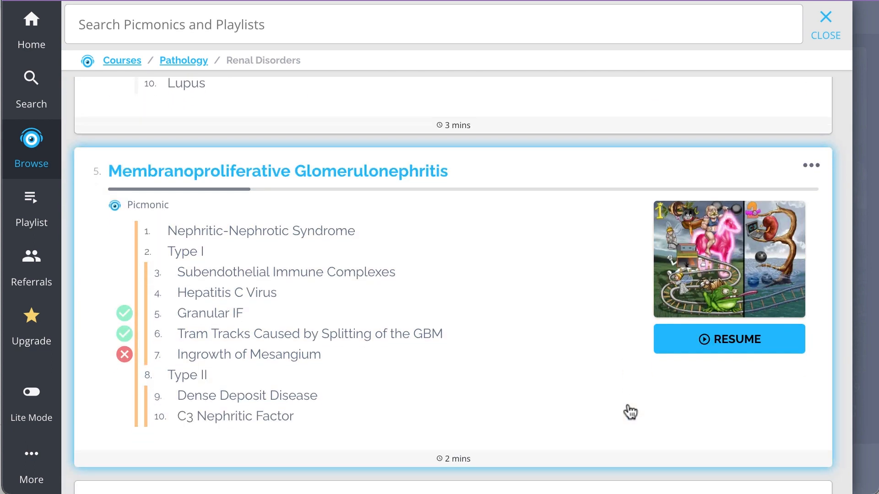
{"action": "scroll", "scroll_direction": "down", "scroll_amount": 3}
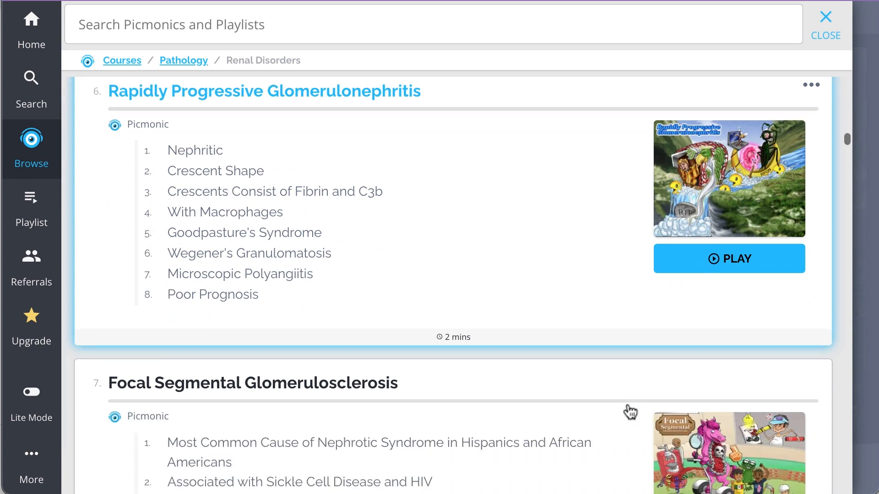
{"action": "scroll", "scroll_direction": "down", "scroll_amount": 3}
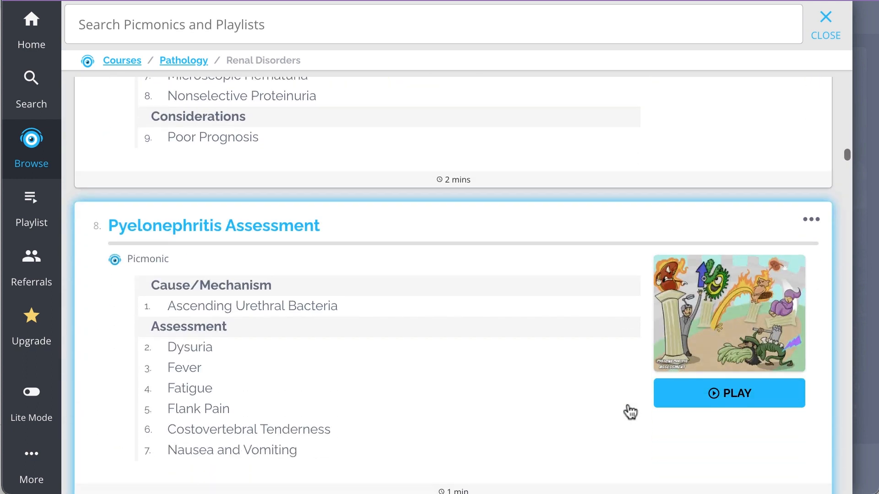